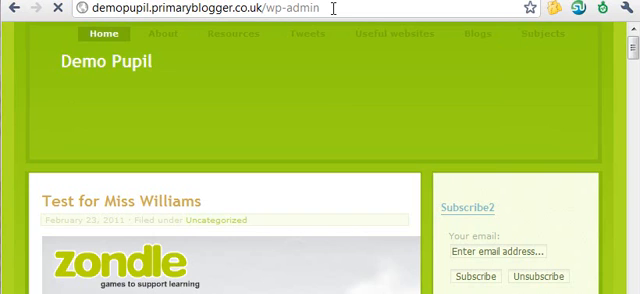
Reach the Add New Post editor via wp-admin/post-new.php and bring the Appearance menu into view.
type("post-new.php")
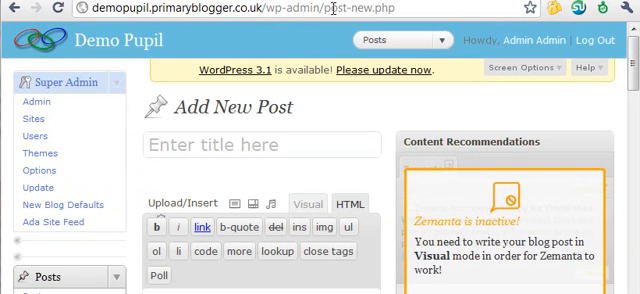
scroll("down", 3)
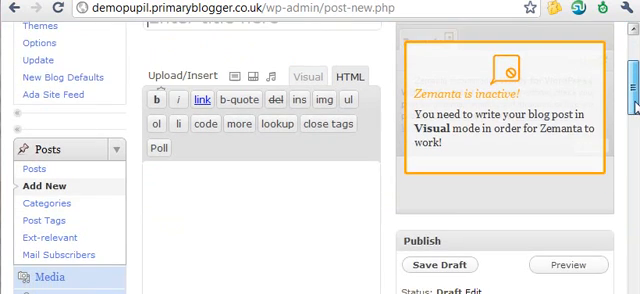
scroll("down", 3)
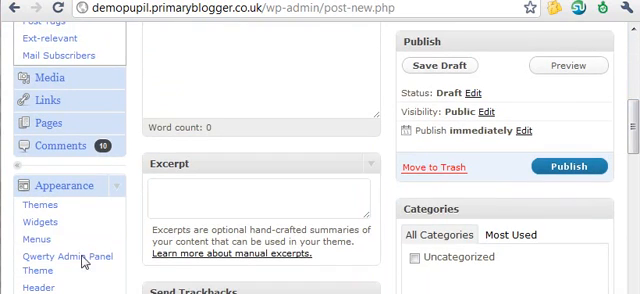
Go to Appearance > Widgets and place an RSS widget in the Sidebar with blank feed settings.
left_click(42, 220)
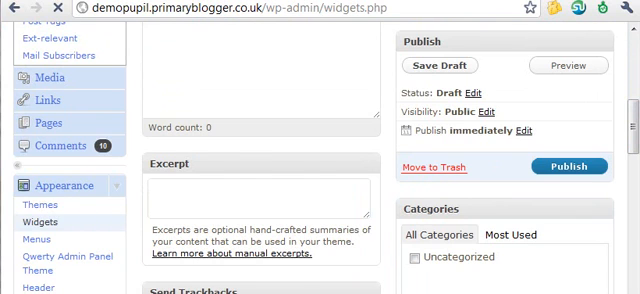
scroll("down", 3)
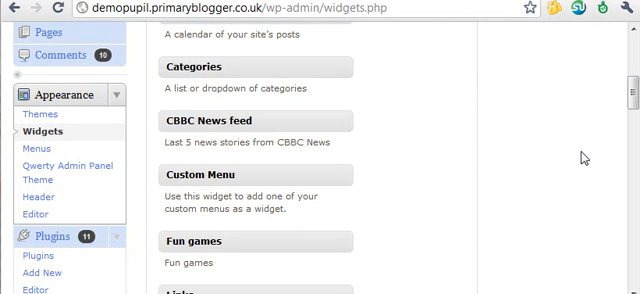
scroll("down", 3)
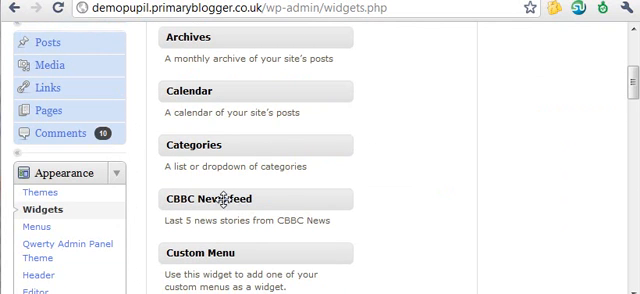
scroll("down", 3)
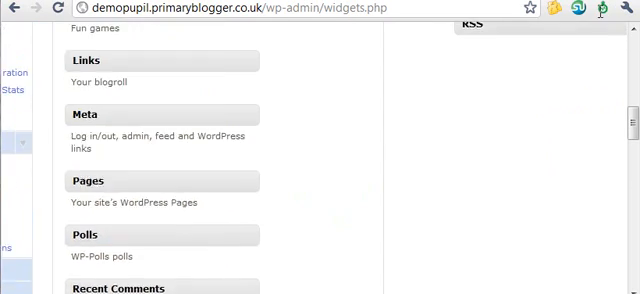
scroll("up", 3)
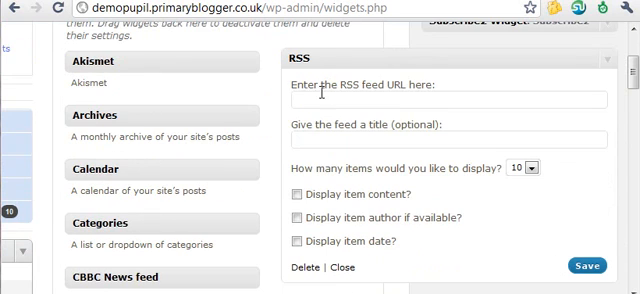
type("CBBC")
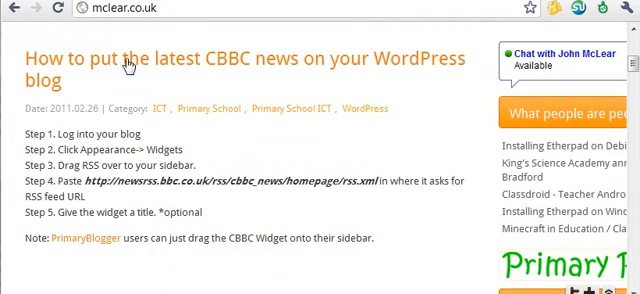
mouse_move(238, 124)
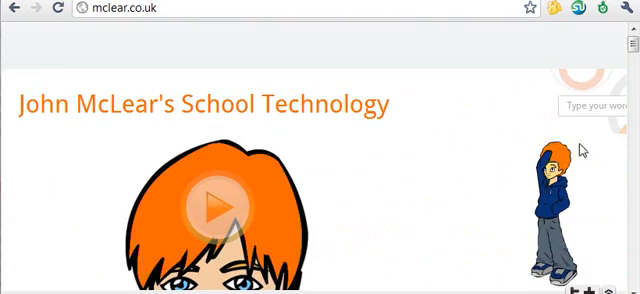
Copy the CBBC feed URL from mclear.co.uk into the RSS widget, save, and visit the site showing CBBC headlines.
type("cbbc")
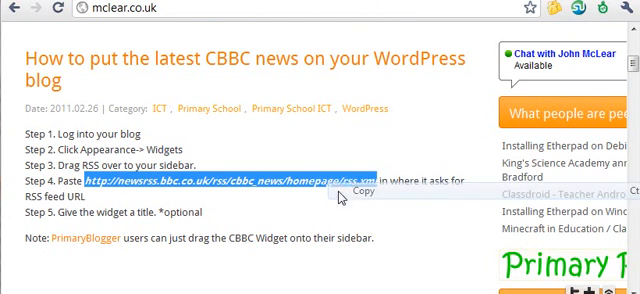
left_click(344, 192)
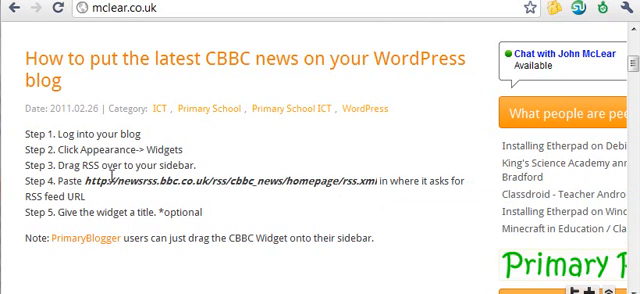
scroll("down", 3)
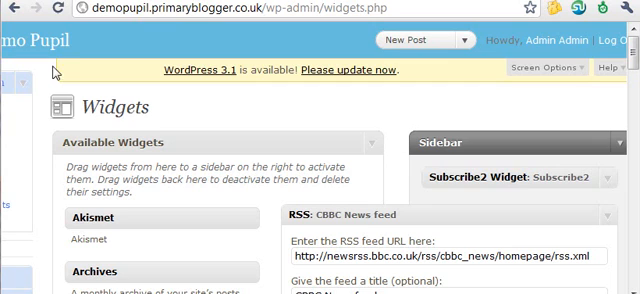
mouse_move(40, 48)
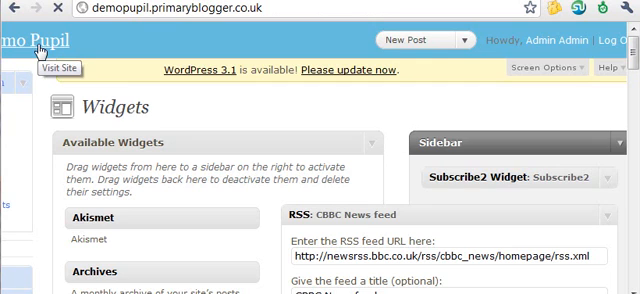
left_click(62, 68)
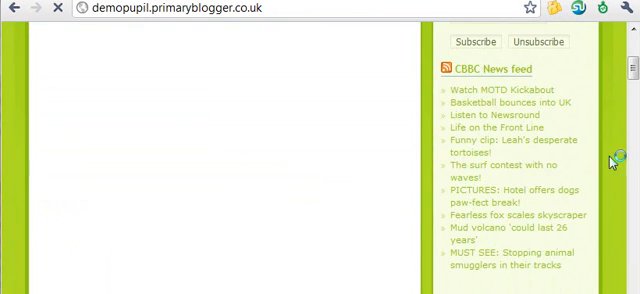